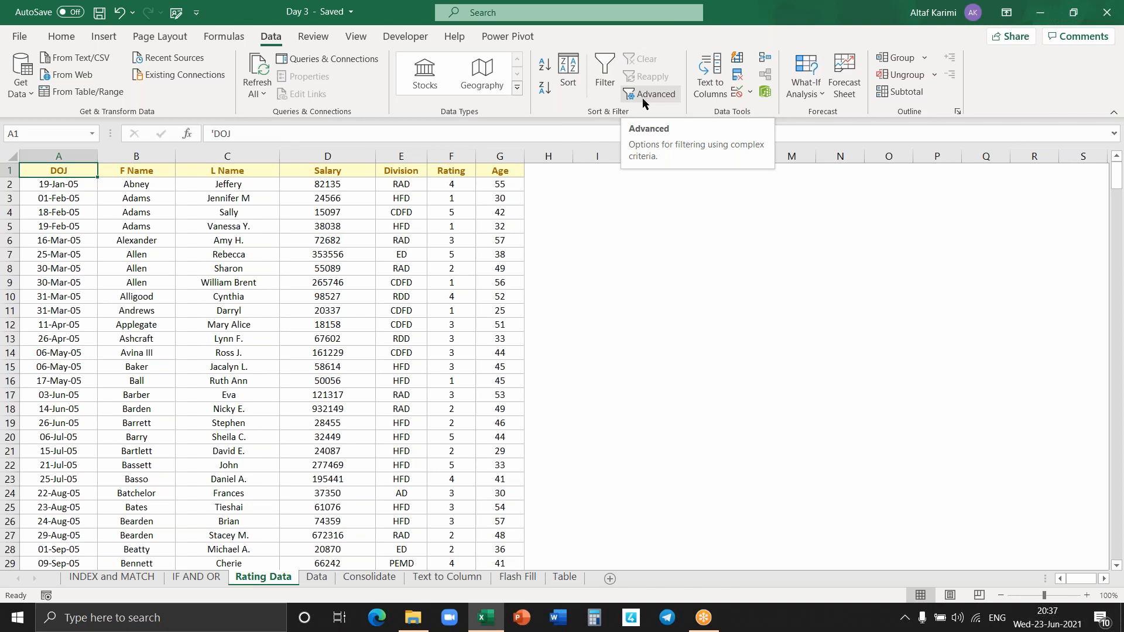
mouse_move(58, 170)
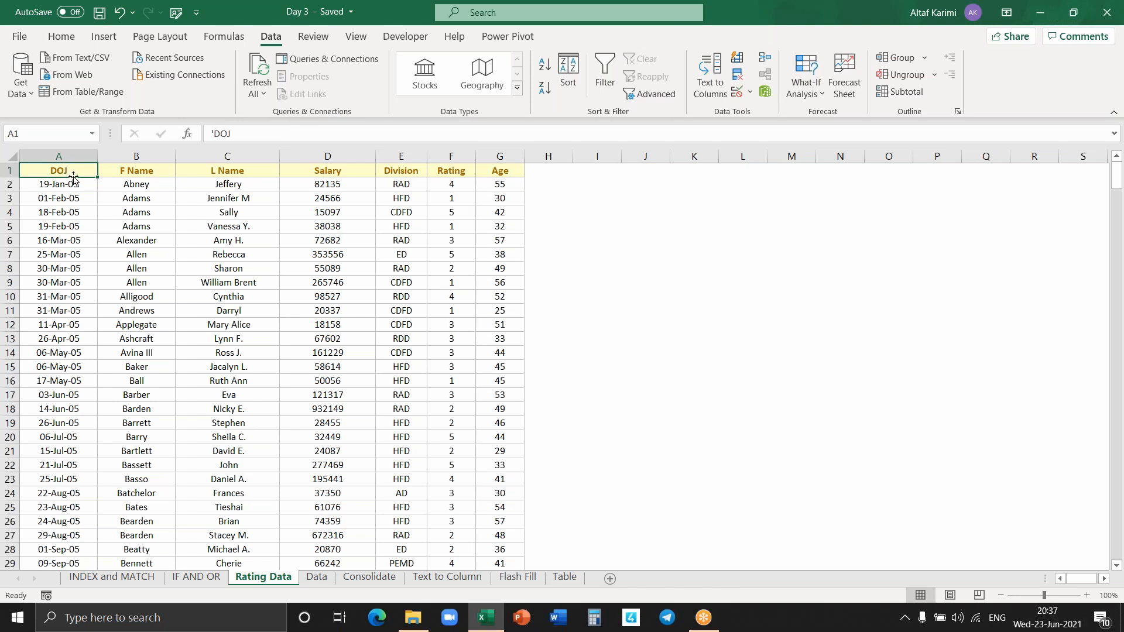
mouse_move(82, 178)
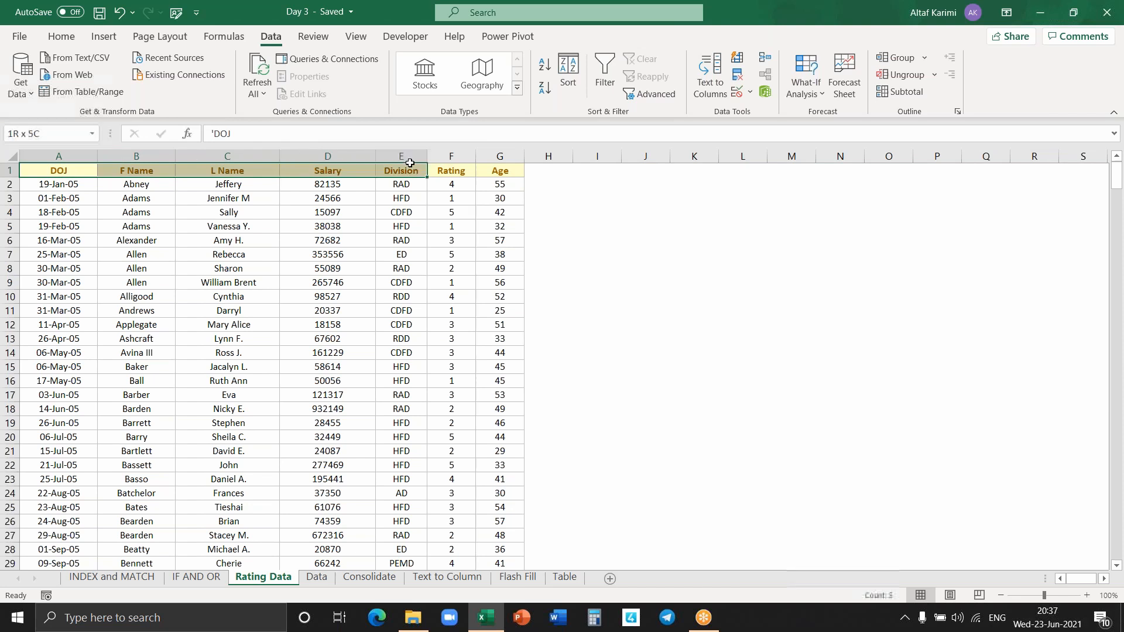
Step: Turn on AutoFilter for the Rating Data table via Data > Filter
click(59, 171)
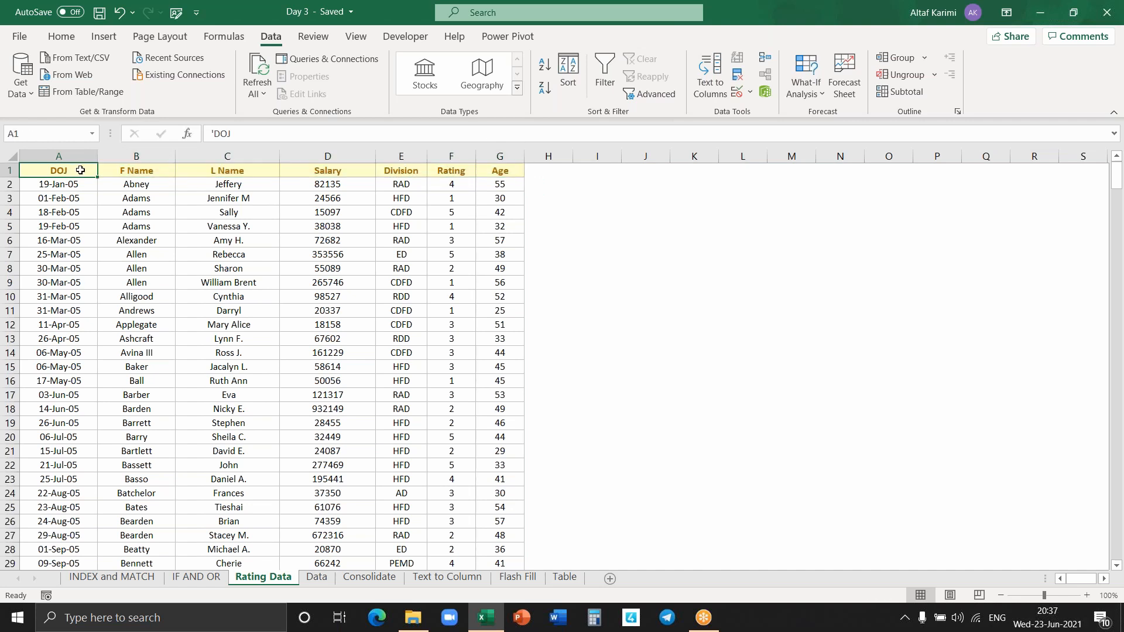
click(136, 169)
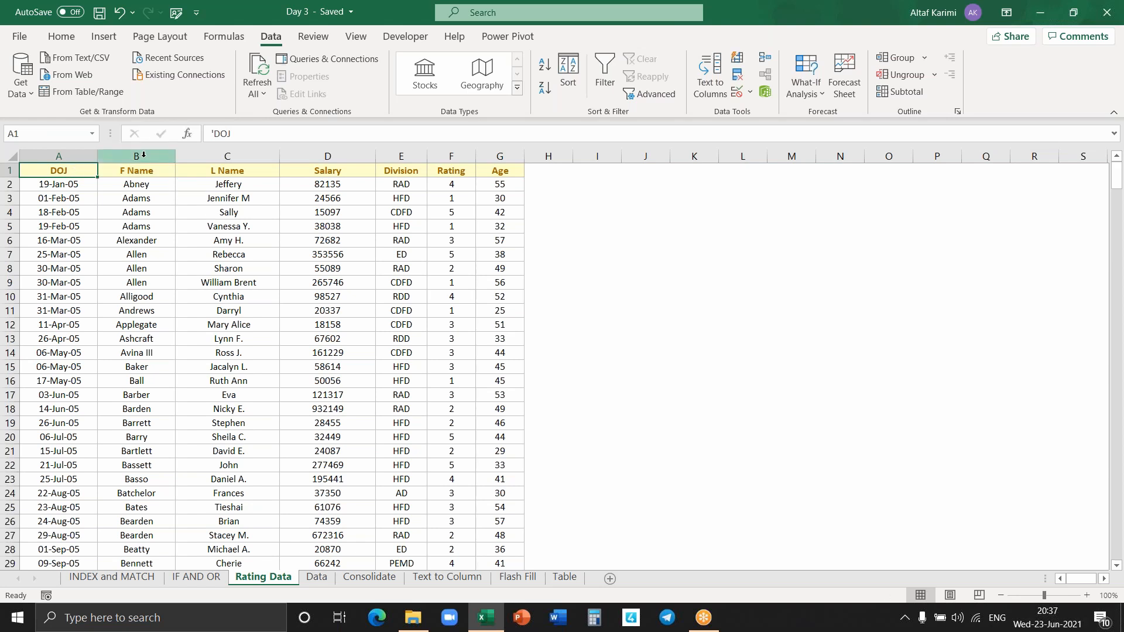
click(135, 171)
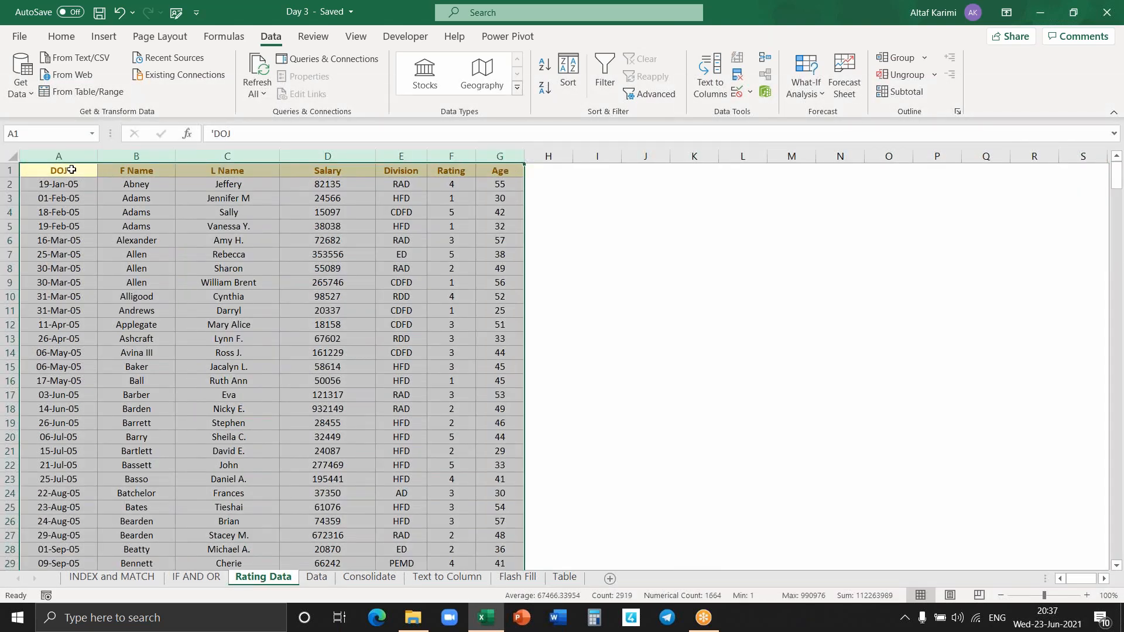
click(58, 170)
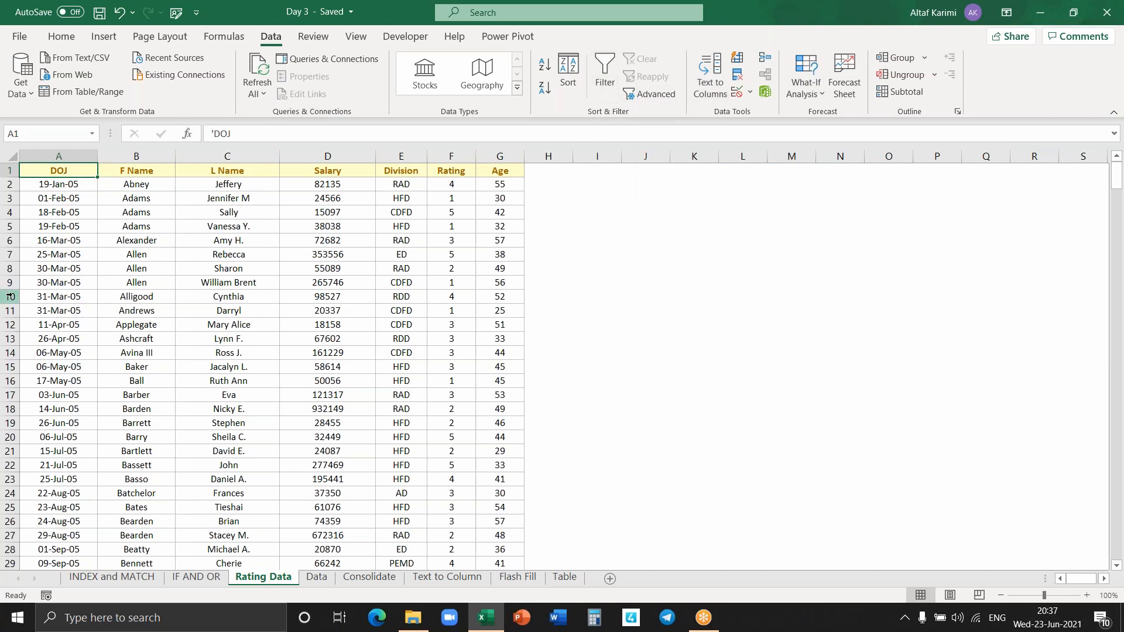
click(327, 156)
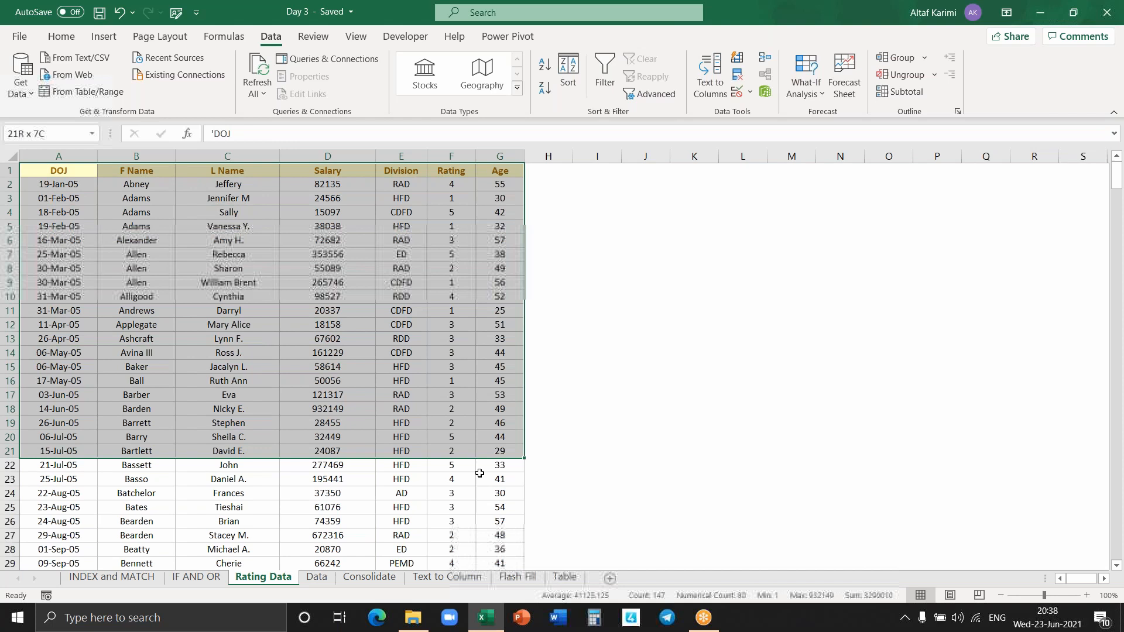
click(499, 156)
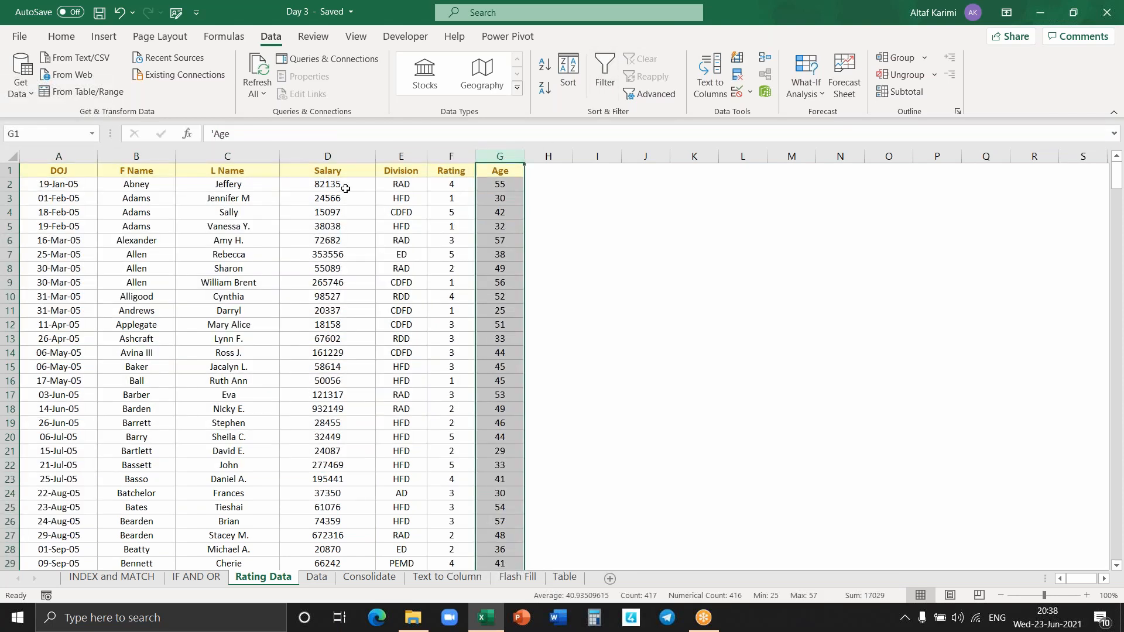
click(59, 170)
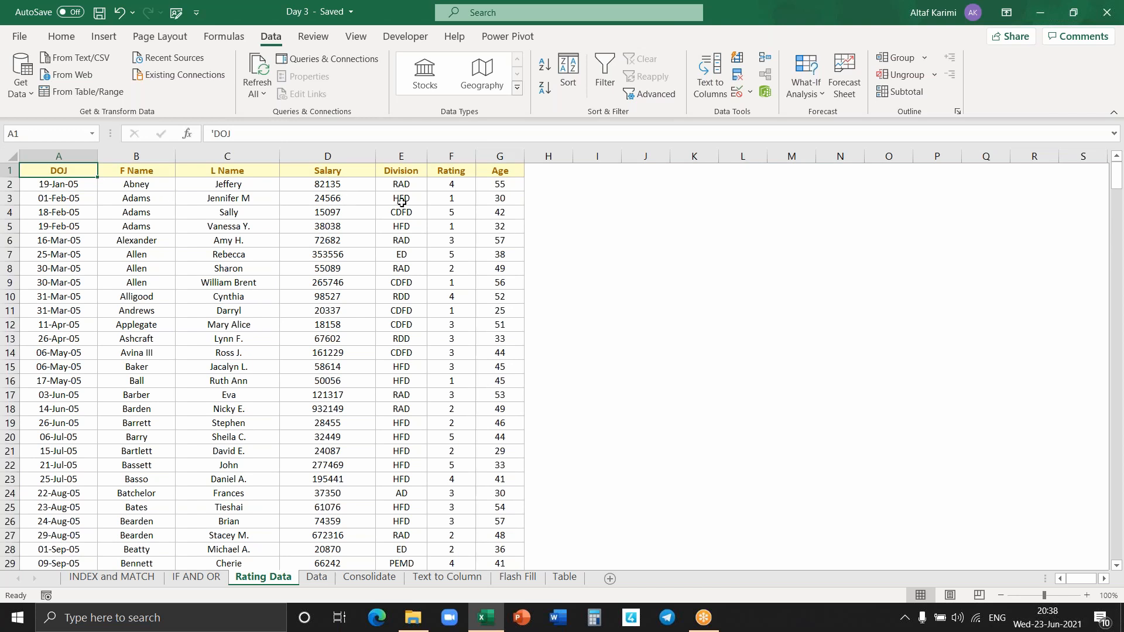
click(604, 72)
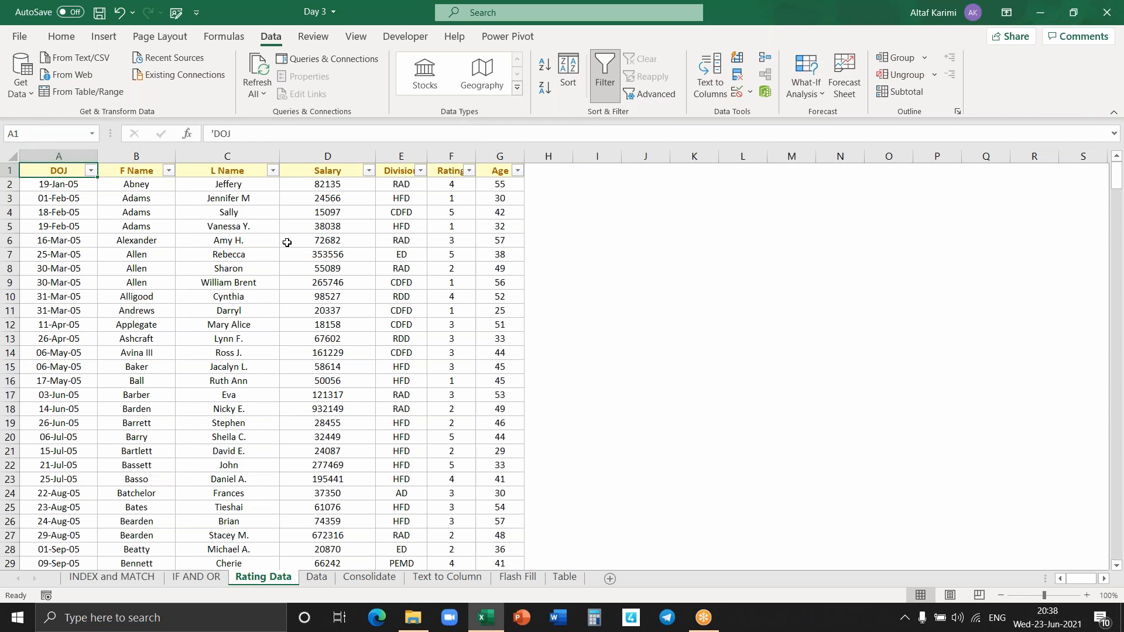
Step: Filter the Division column to keep only HFD, LGAD and RDD (130 of 416 records)
click(420, 171)
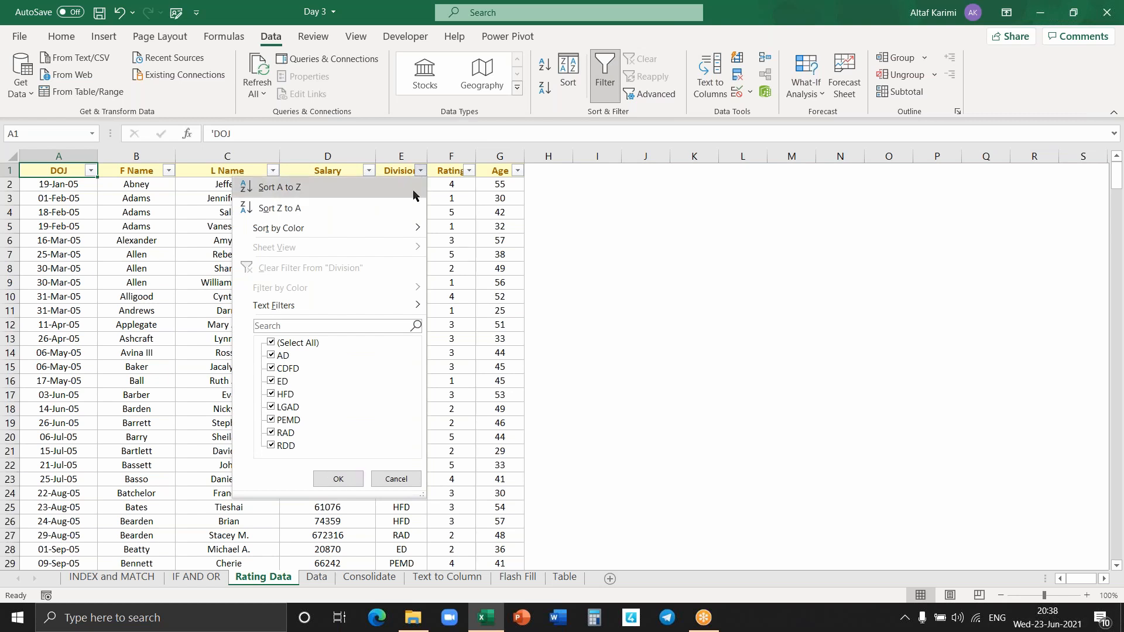
mouse_move(262, 447)
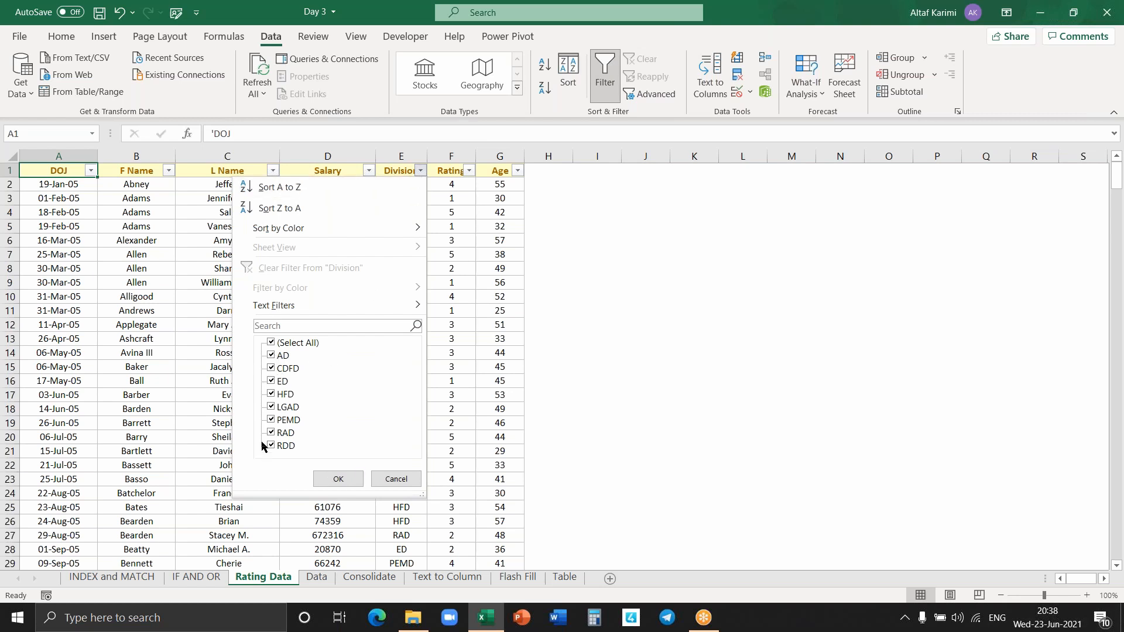
click(271, 343)
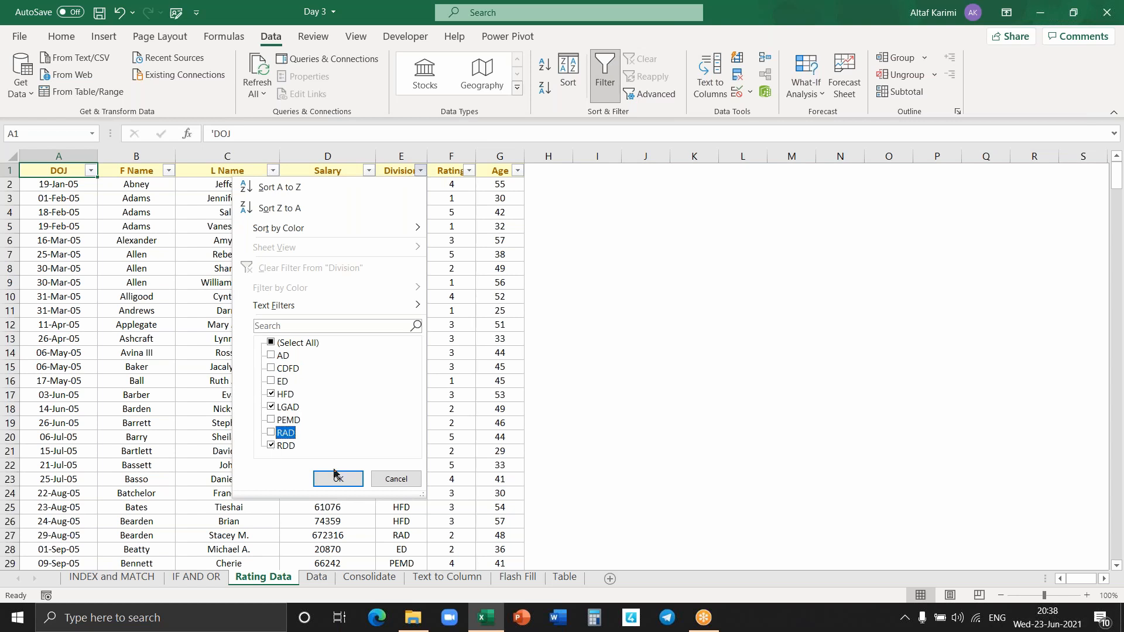
click(337, 479)
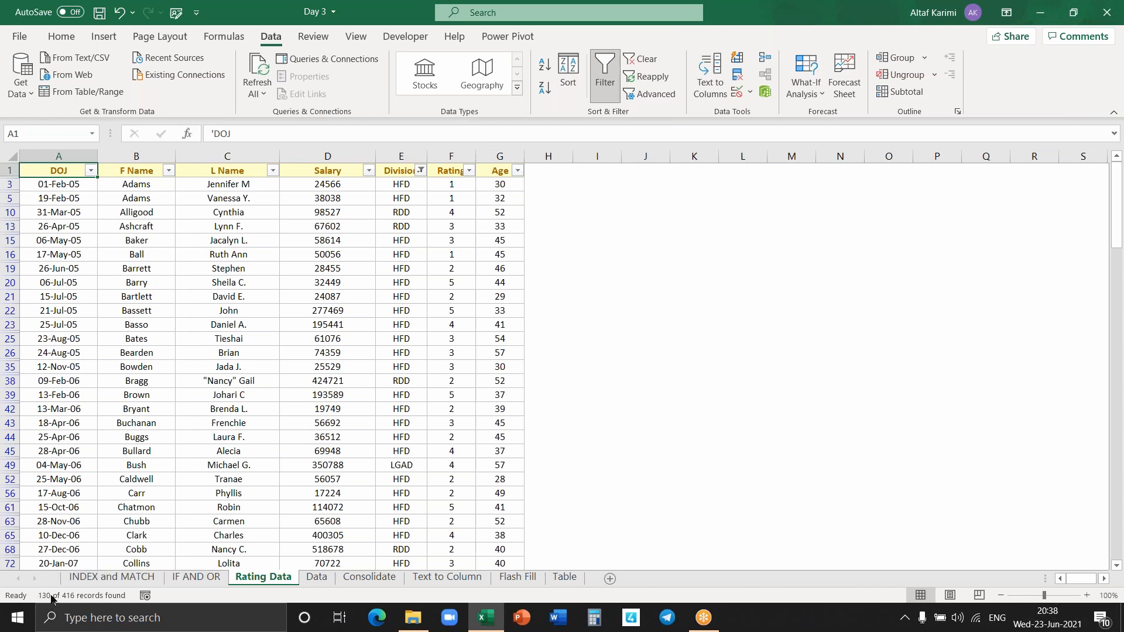
mouse_move(77, 601)
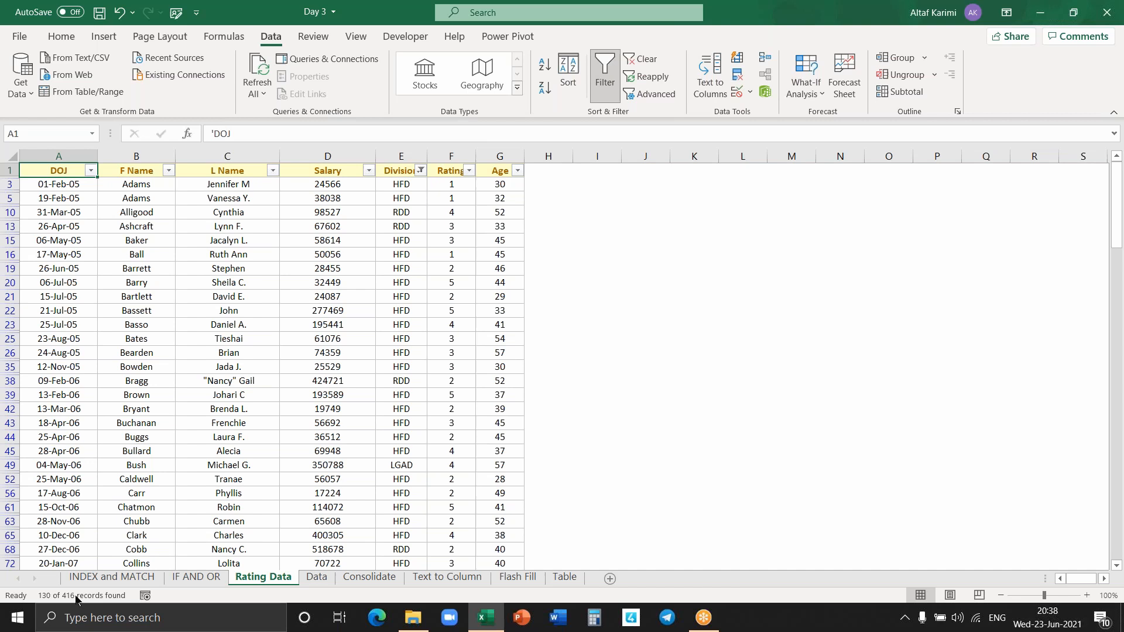
mouse_move(432, 239)
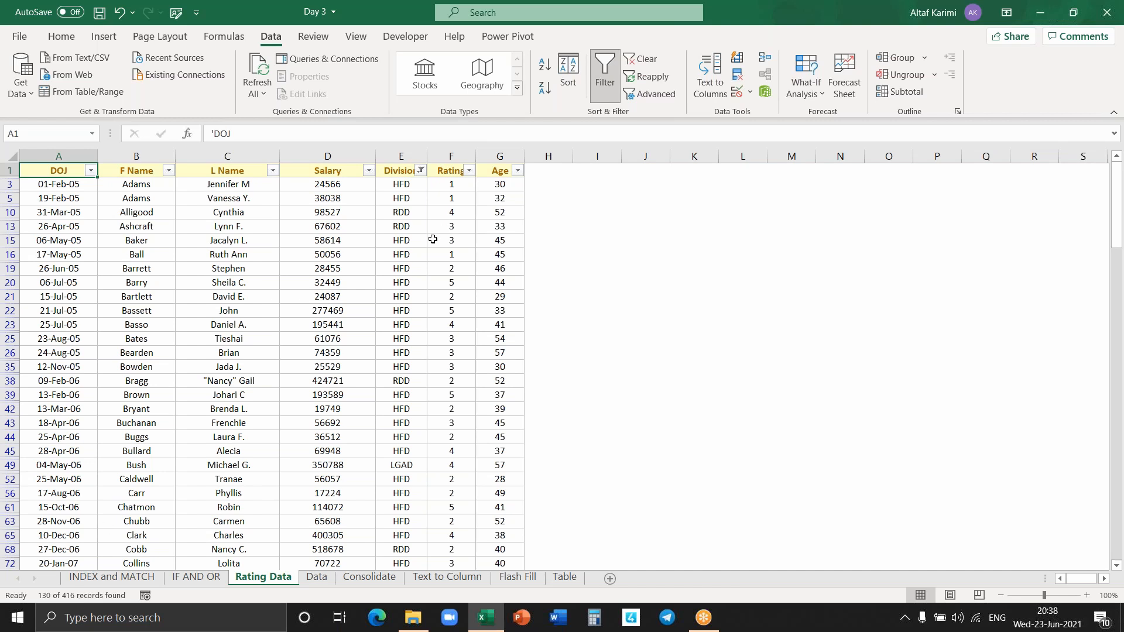
mouse_move(419, 212)
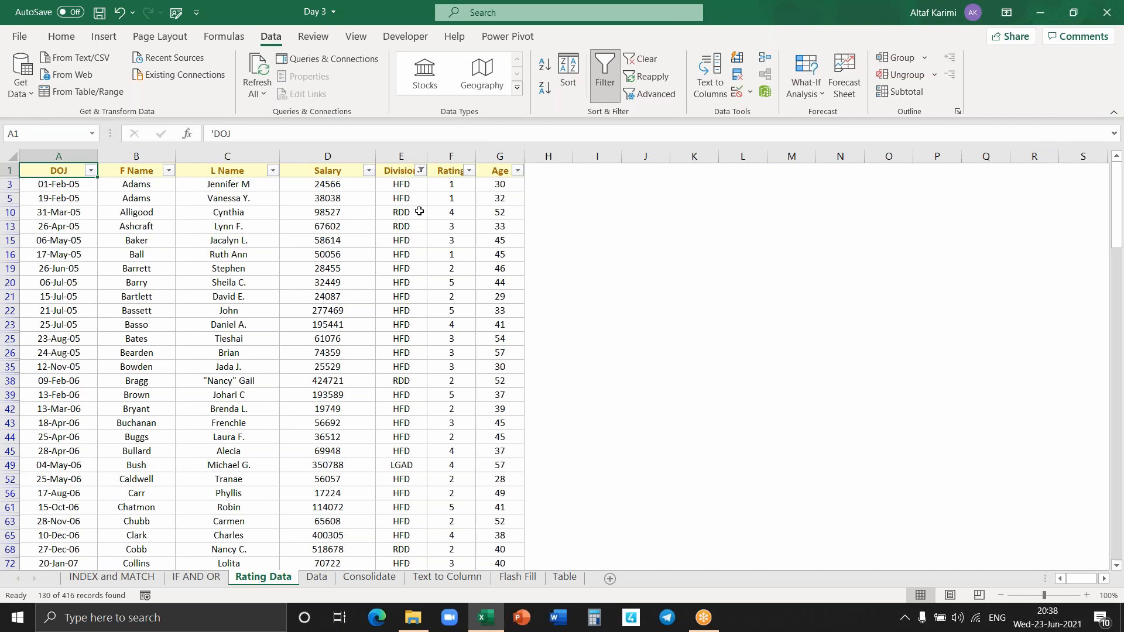
click(401, 169)
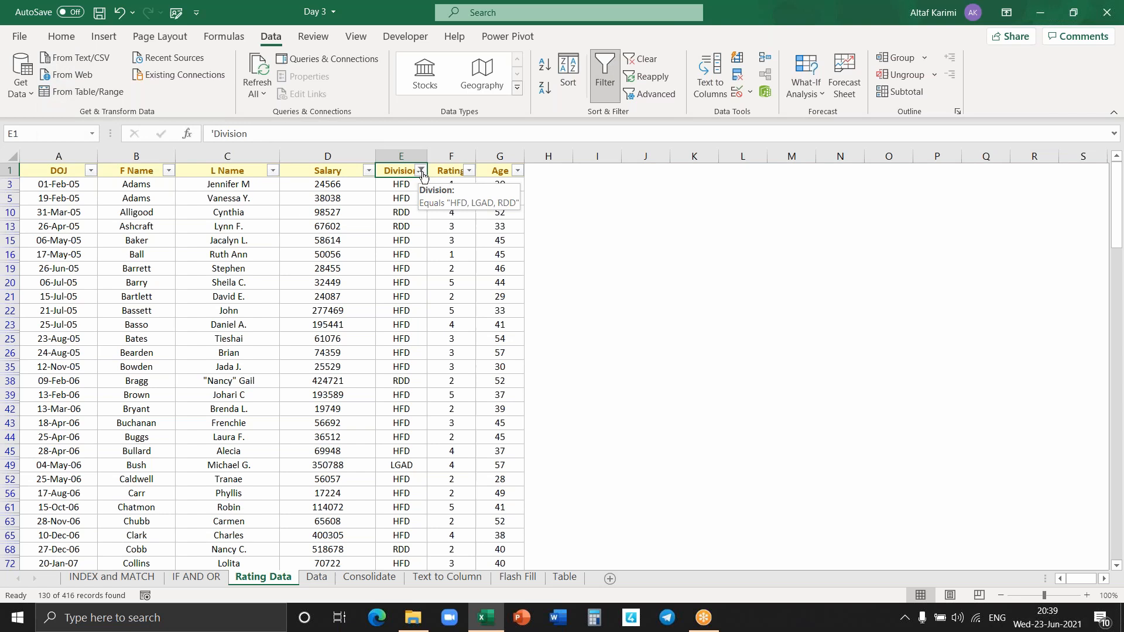
Step: Reopen the Division column's filter choices, still showing HFD, LGAD and RDD
click(400, 226)
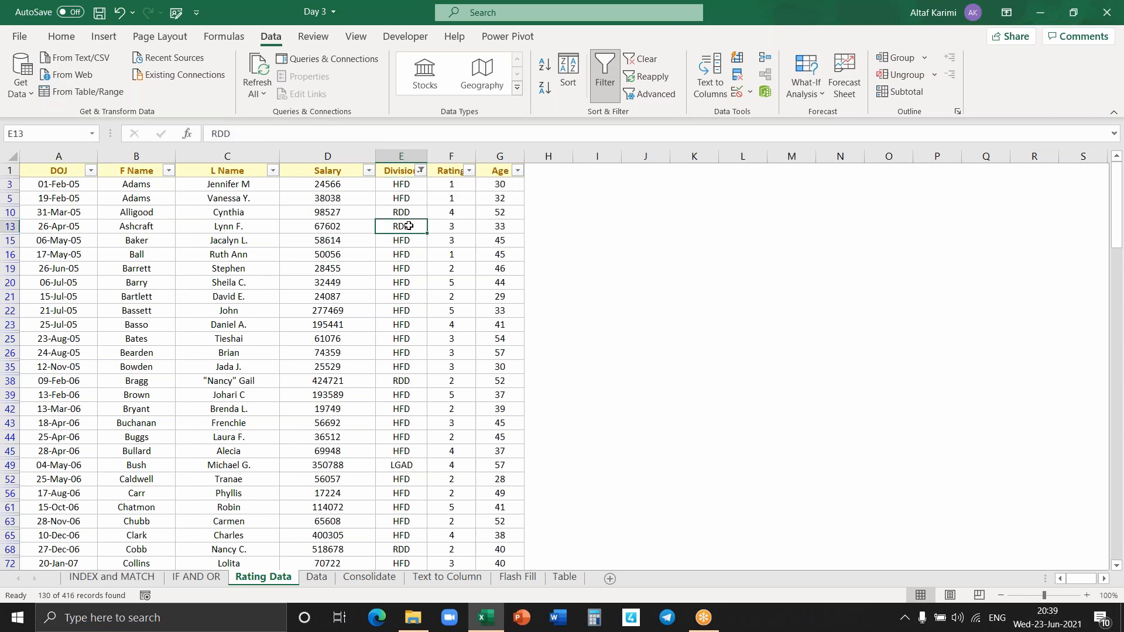
mouse_move(604, 72)
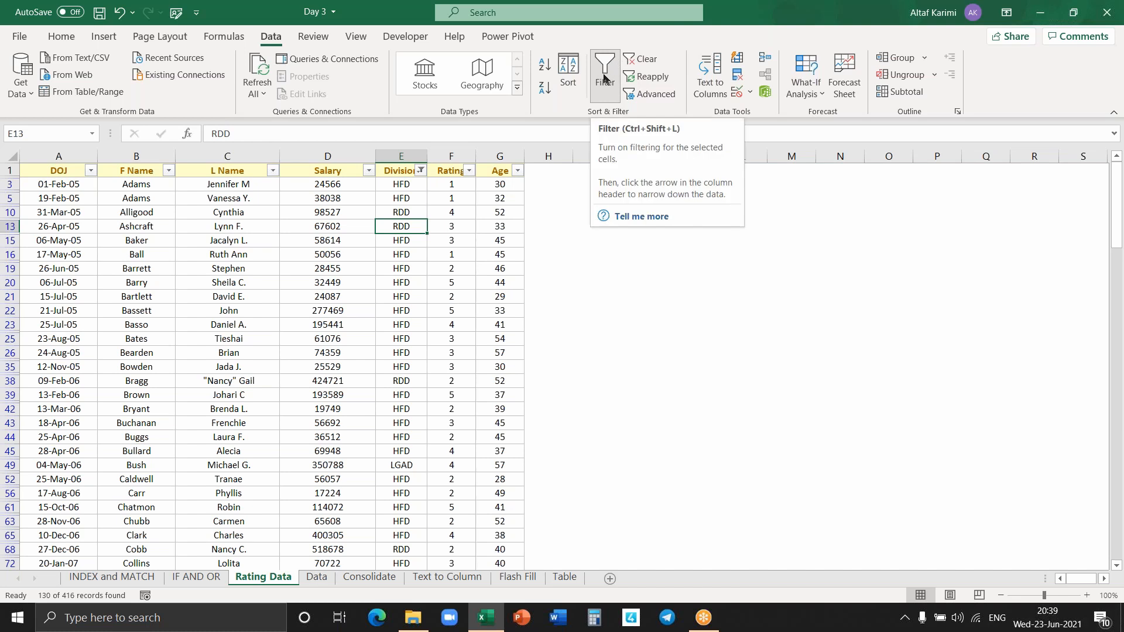
click(401, 184)
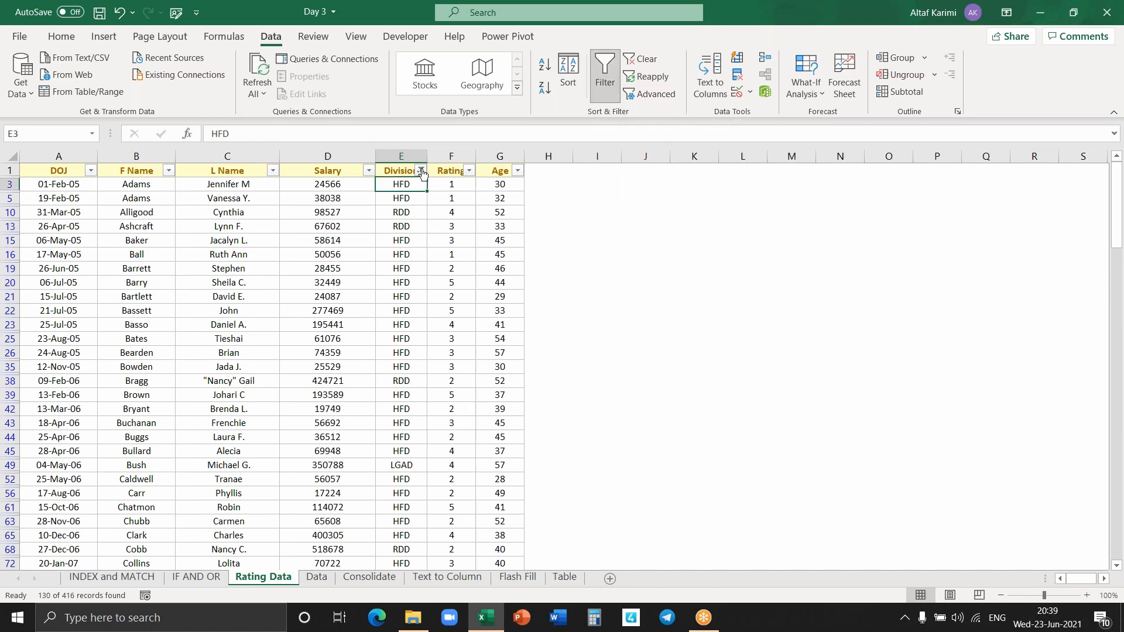
click(420, 170)
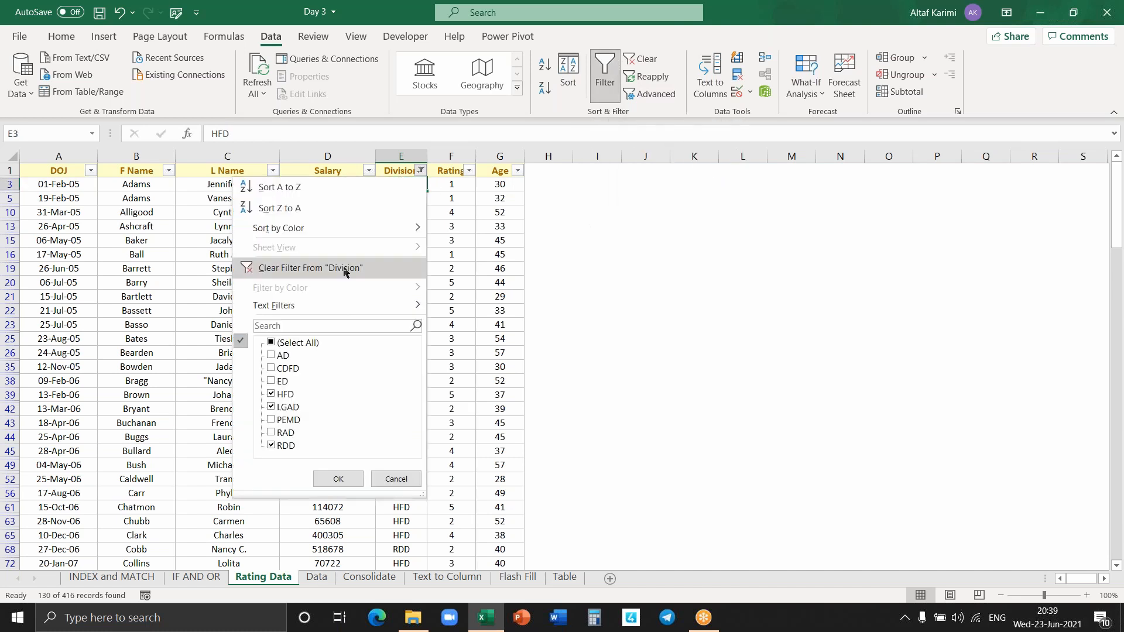